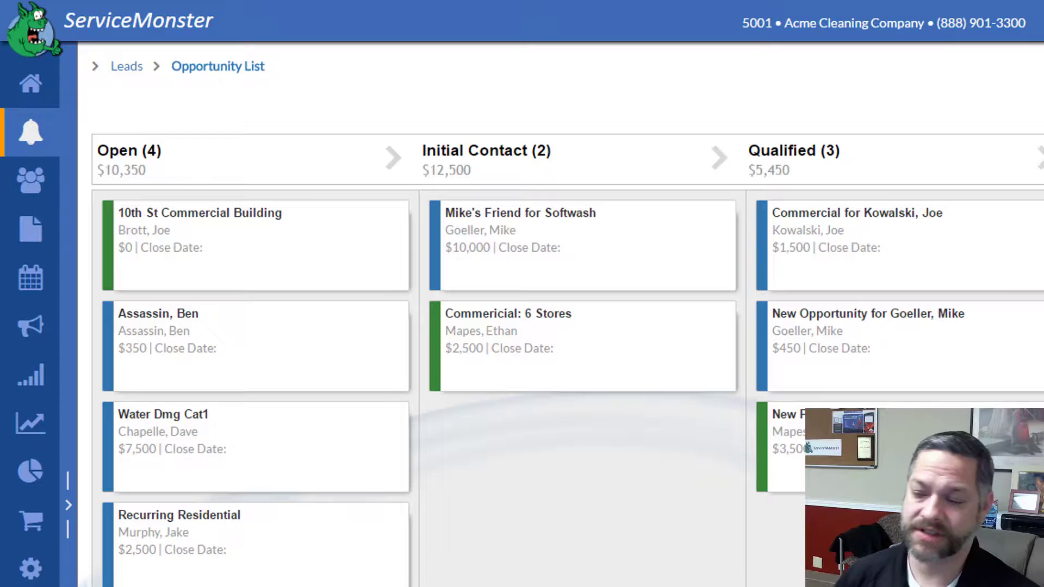
pyautogui.moveTo(539, 485)
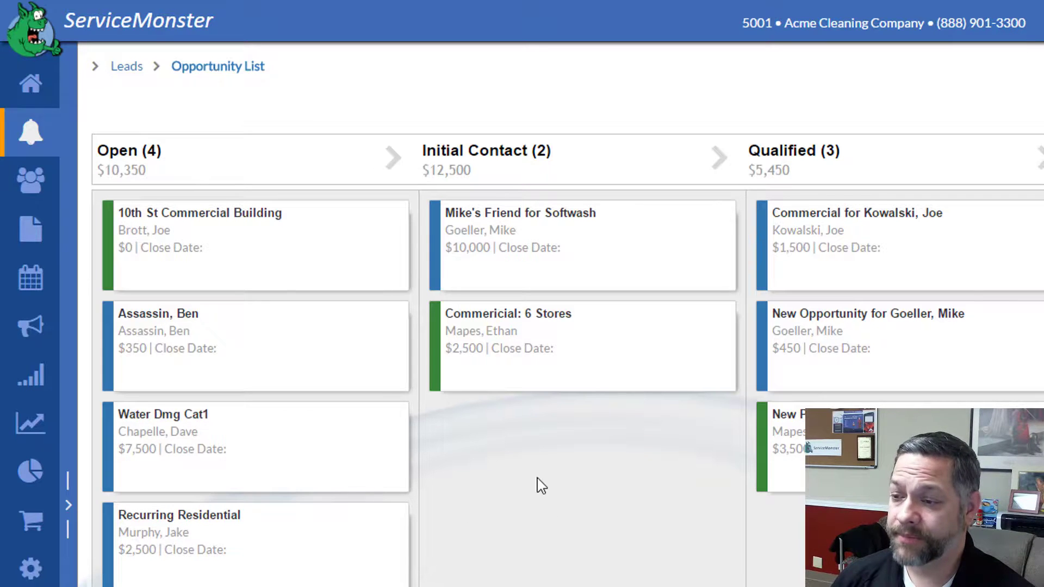
pyautogui.moveTo(519, 538)
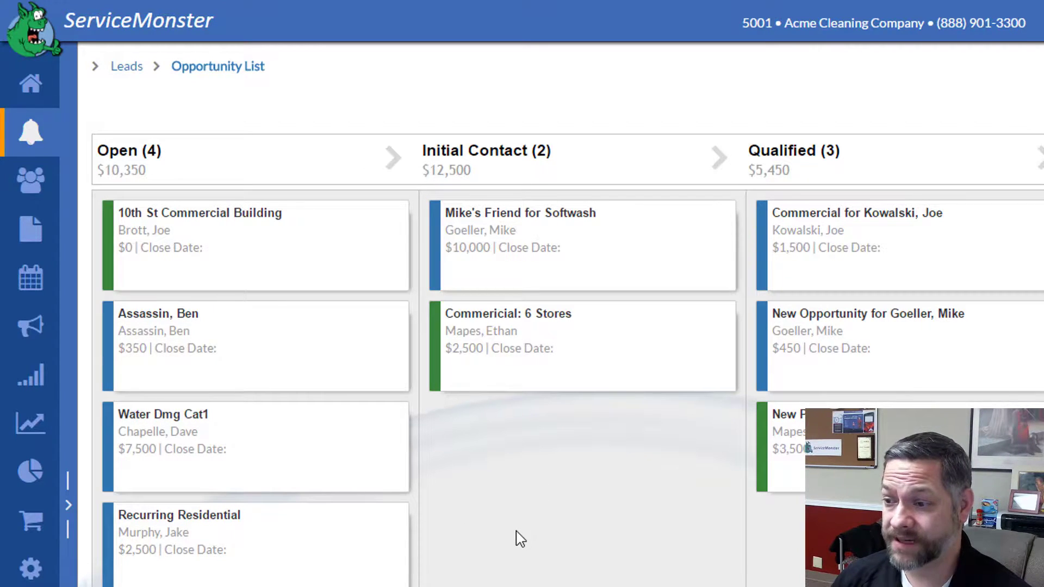
pyautogui.moveTo(457, 96)
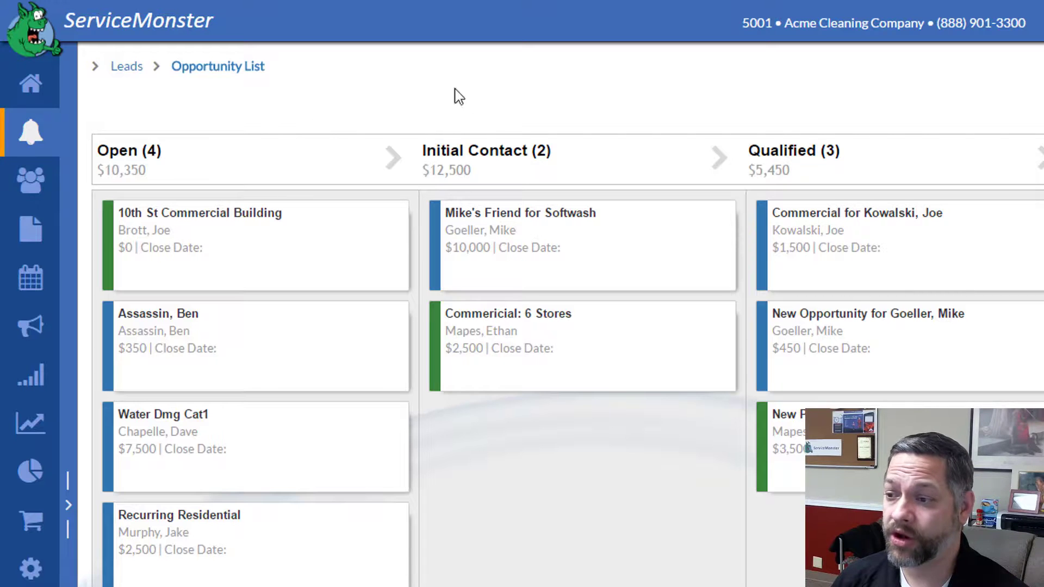
# Scroll across the sales-stage columns, then switch the Opportunity List to Grid View showing all 11 opportunities
pyautogui.hscroll(3)
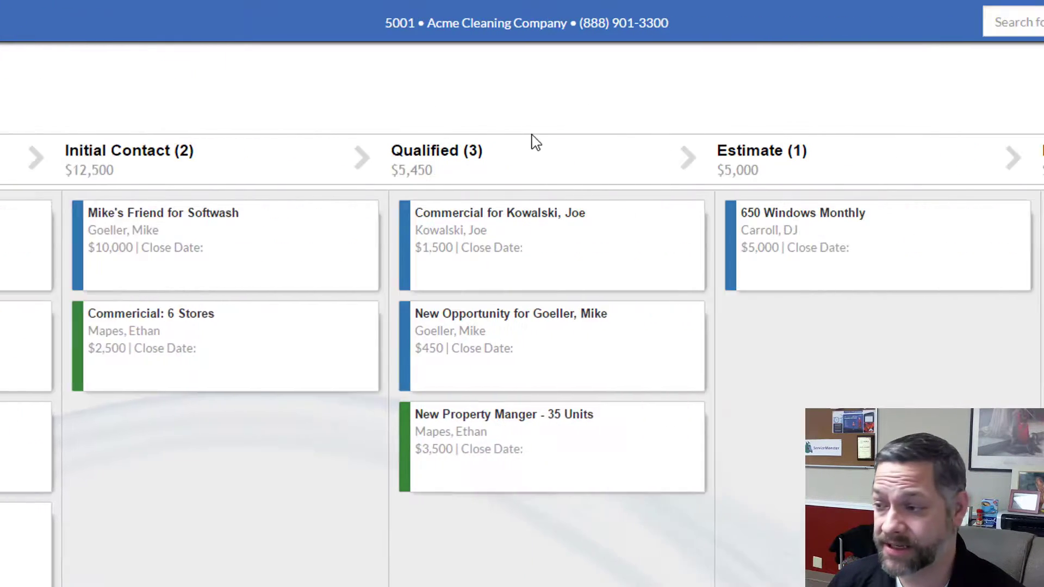
pyautogui.hscroll(3)
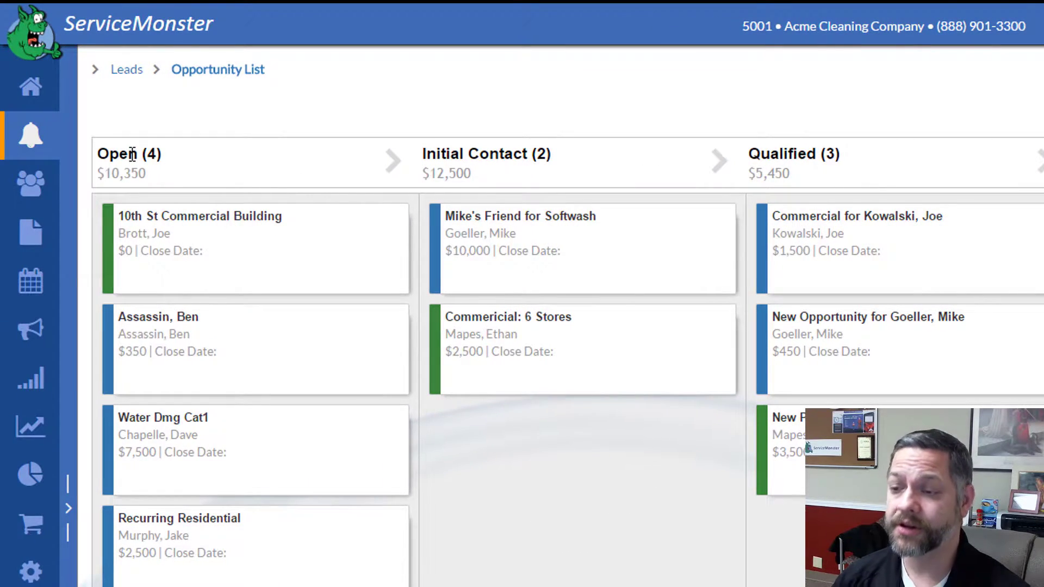
pyautogui.hscroll(3)
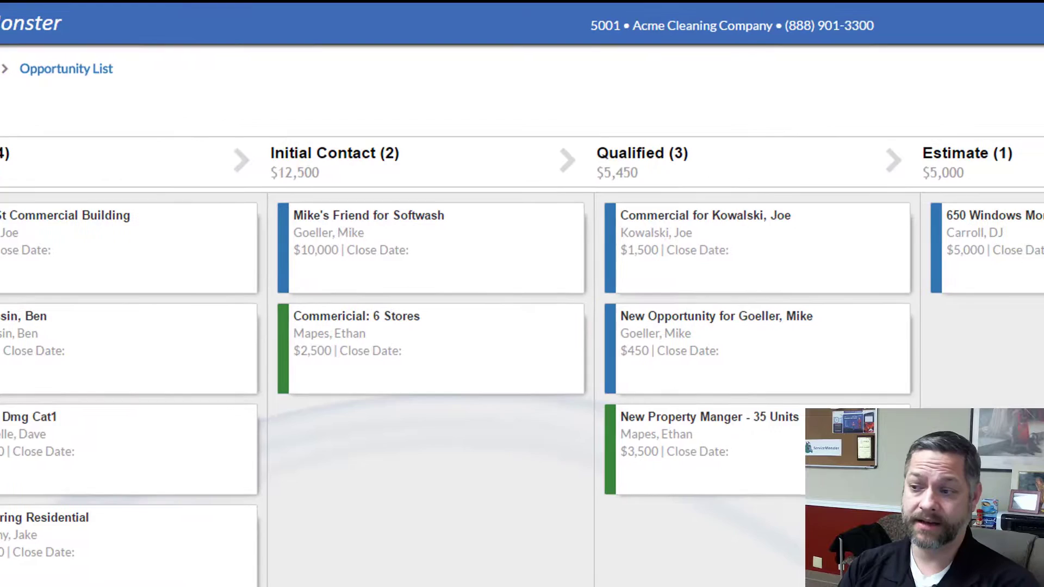
pyautogui.hscroll(3)
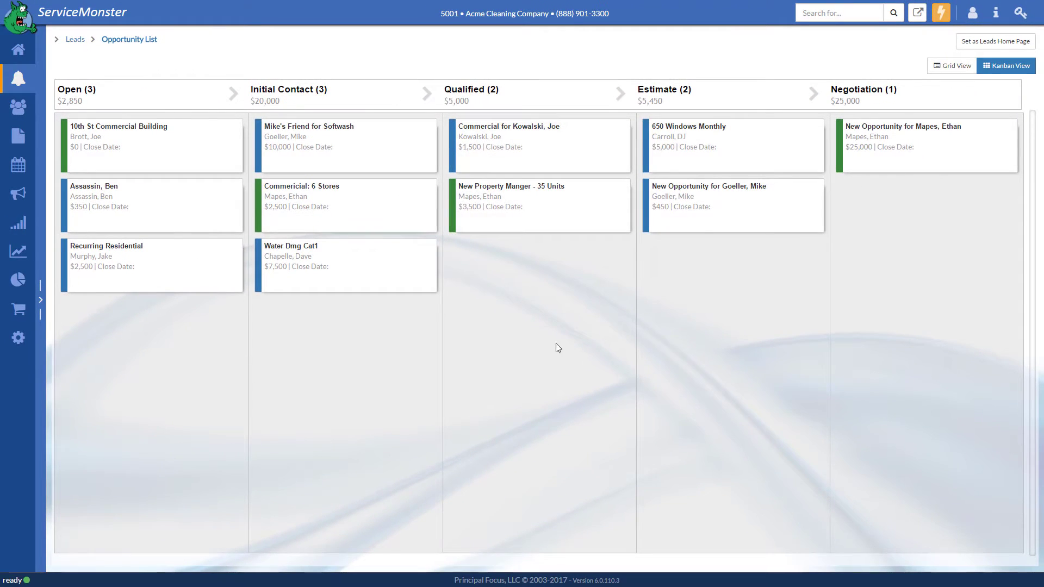
pyautogui.moveTo(580, 365)
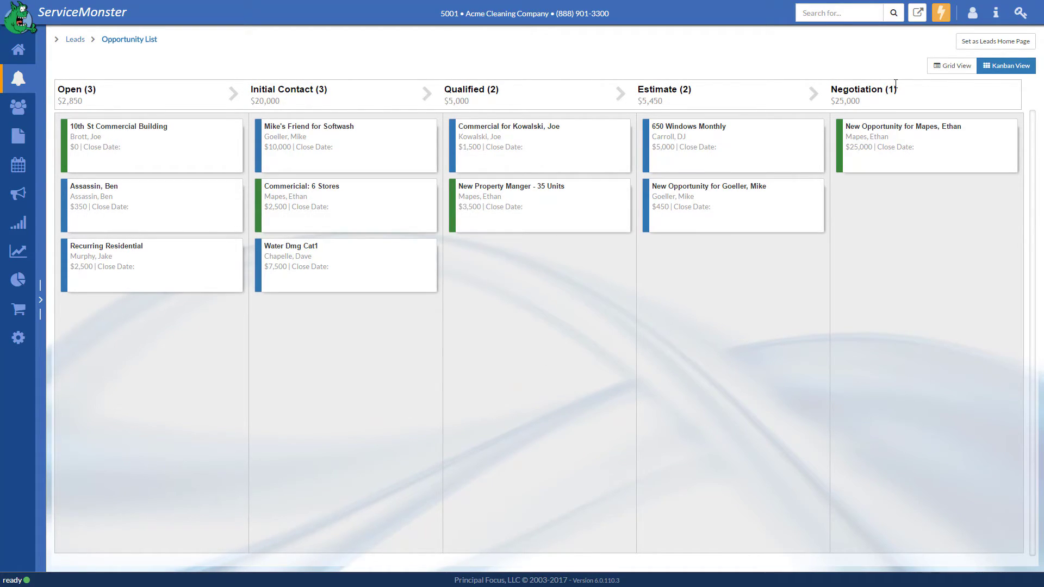
pyautogui.click(951, 66)
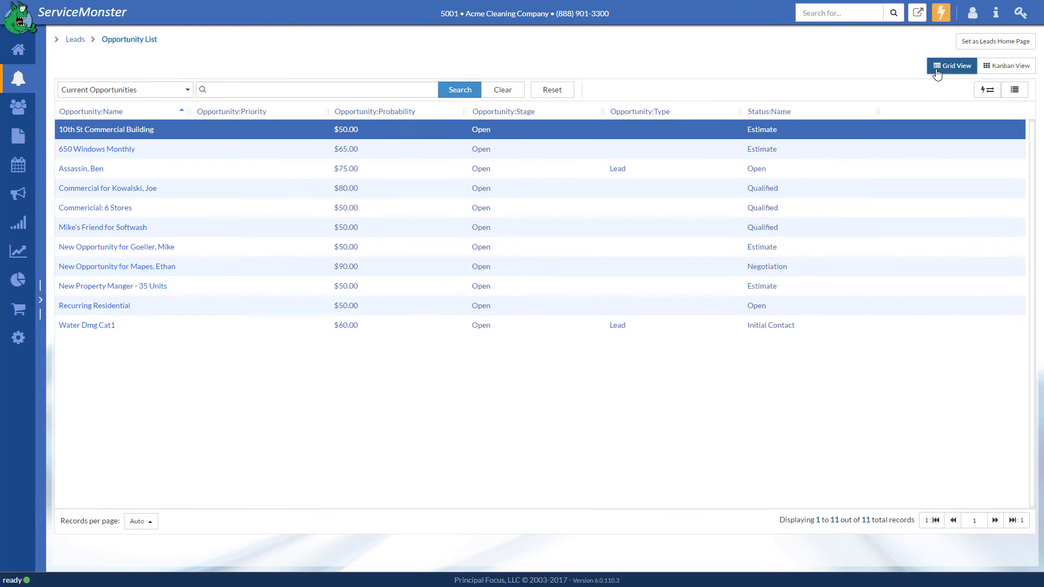
pyautogui.moveTo(345, 291)
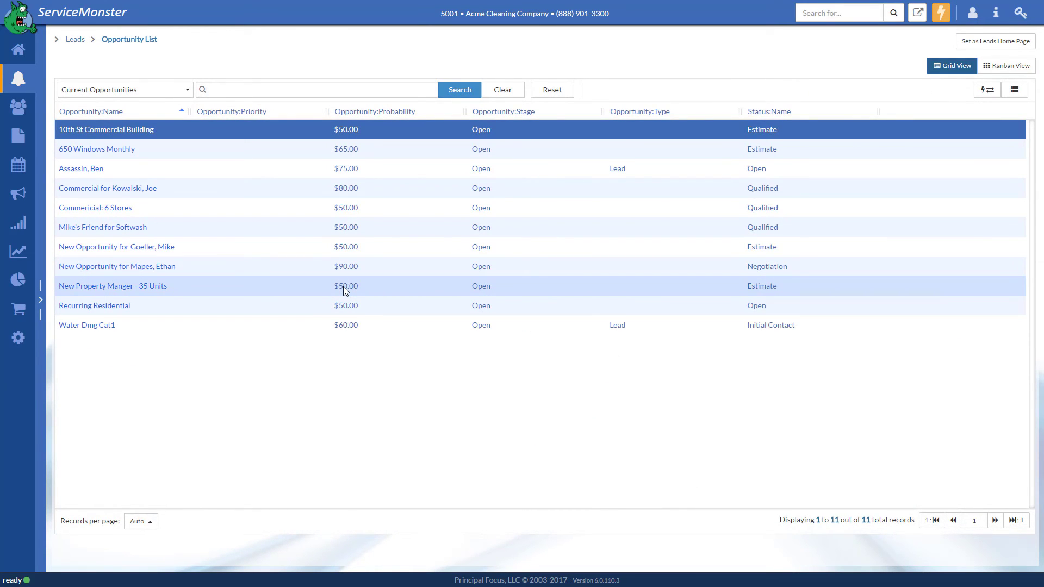